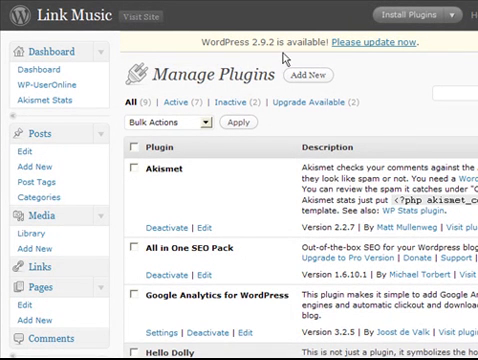
{"action": "mouse_move", "coordinate": [378, 43]}
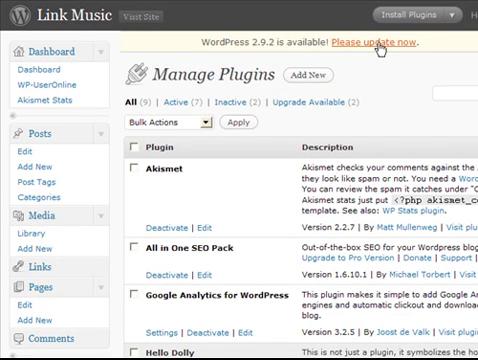
- Follow the 'Please update now' notice to the Upgrade WordPress page and scroll through it
{"action": "left_click", "coordinate": [368, 42]}
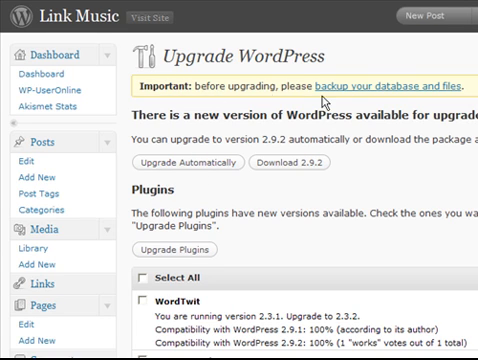
{"action": "mouse_move", "coordinate": [333, 93]}
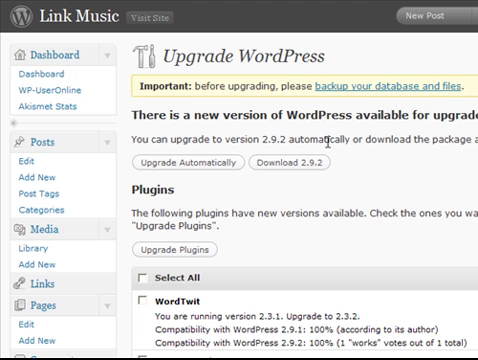
{"action": "mouse_move", "coordinate": [340, 135]}
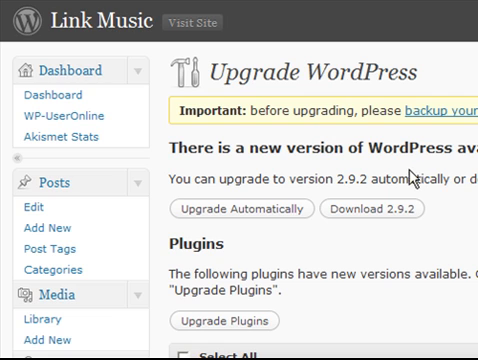
{"action": "mouse_move", "coordinate": [405, 175]}
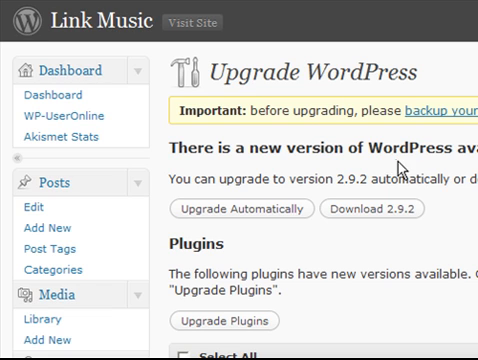
{"action": "mouse_move", "coordinate": [248, 212]}
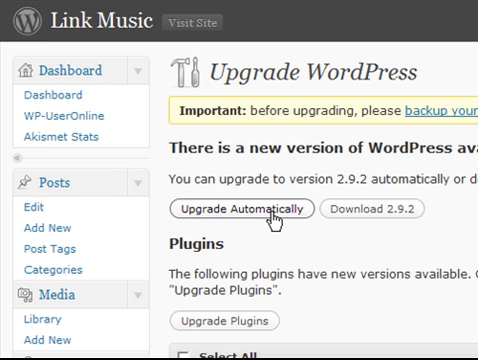
{"action": "mouse_move", "coordinate": [275, 222]}
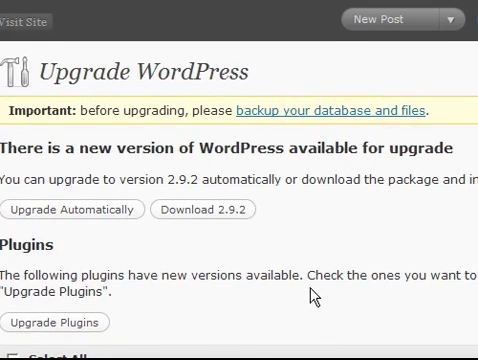
{"action": "scroll", "scroll_direction": "down", "scroll_amount": 3}
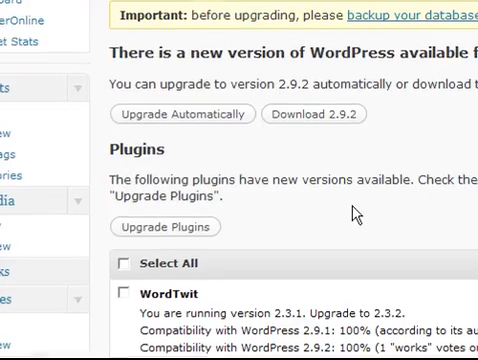
{"action": "scroll", "scroll_direction": "down", "scroll_amount": 3}
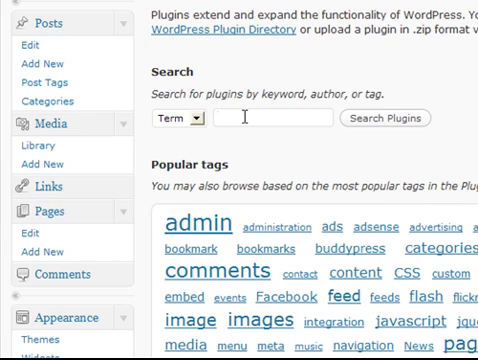
- Search plugins for 'backup' and scroll the results to WP-DB-Backup
{"action": "type", "text": "backup"}
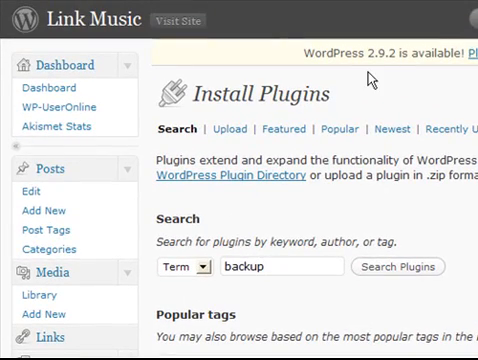
{"action": "left_click", "coordinate": [398, 272]}
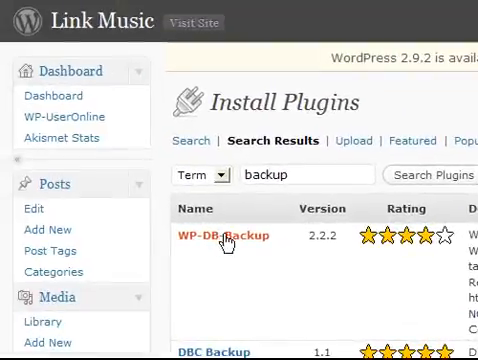
{"action": "scroll", "scroll_direction": "down", "scroll_amount": 3}
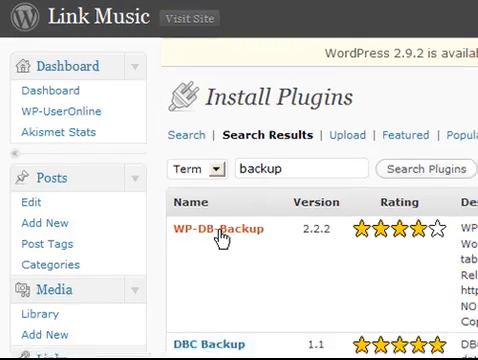
{"action": "scroll", "scroll_direction": "down", "scroll_amount": 3}
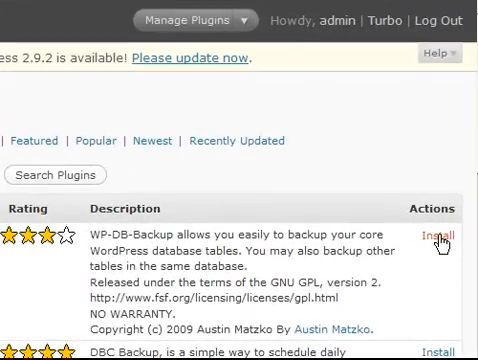
- Install WP-DB-Backup from its plugin details dialog
{"action": "left_click", "coordinate": [422, 237]}
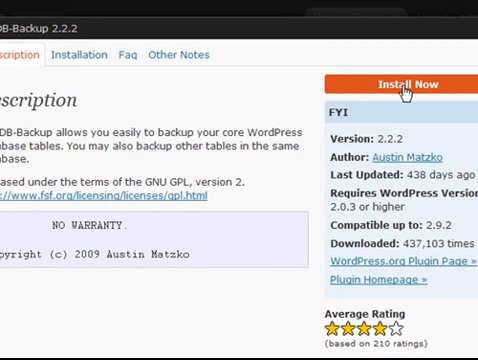
{"action": "left_click", "coordinate": [413, 83]}
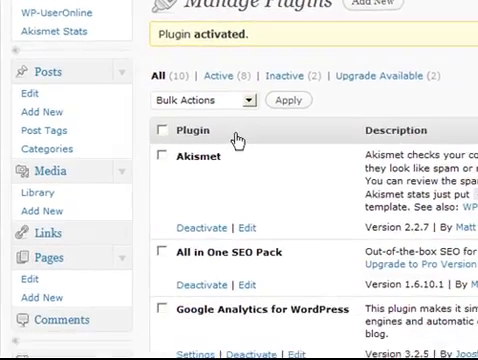
{"action": "scroll", "scroll_direction": "down", "scroll_amount": 3}
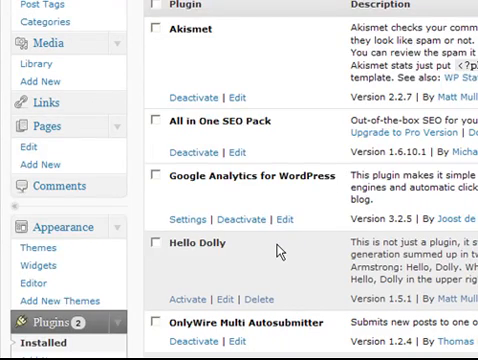
{"action": "scroll", "scroll_direction": "down", "scroll_amount": 3}
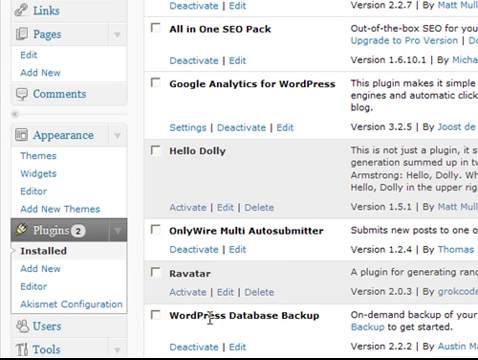
{"action": "mouse_move", "coordinate": [229, 311]}
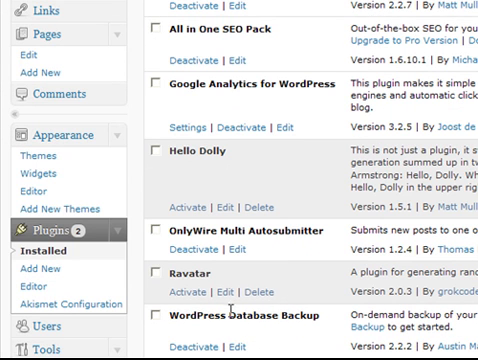
{"action": "scroll", "scroll_direction": "down", "scroll_amount": 3}
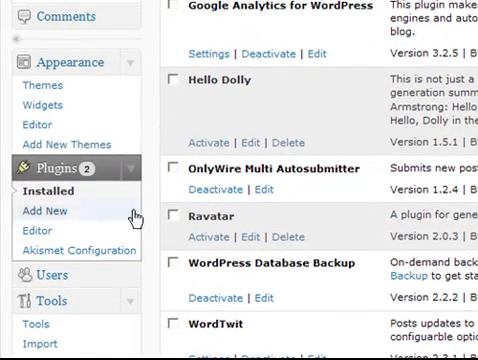
{"action": "mouse_move", "coordinate": [246, 266]}
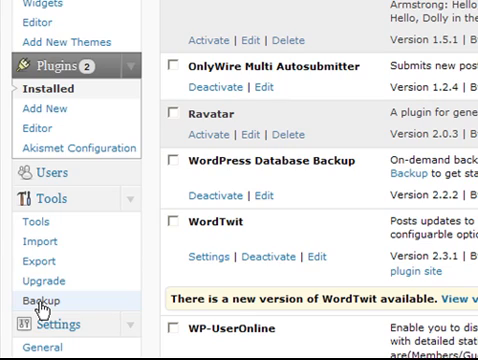
{"action": "left_click", "coordinate": [40, 299]}
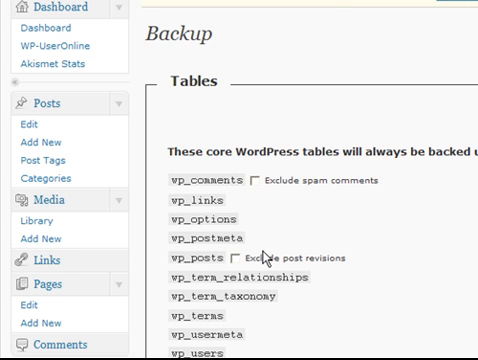
{"action": "mouse_move", "coordinate": [256, 185]}
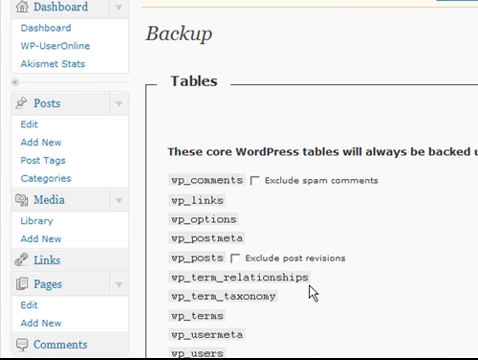
{"action": "mouse_move", "coordinate": [399, 251]}
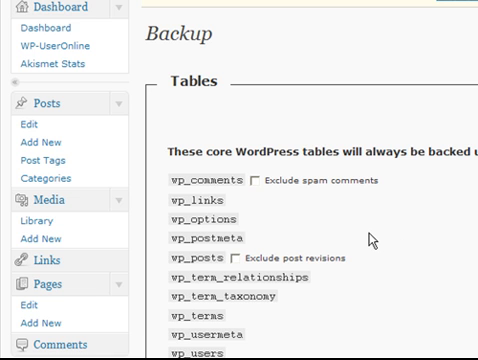
{"action": "scroll", "scroll_direction": "down", "scroll_amount": 3}
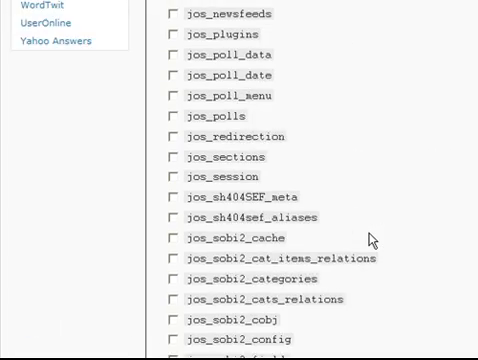
{"action": "scroll", "scroll_direction": "down", "scroll_amount": 3}
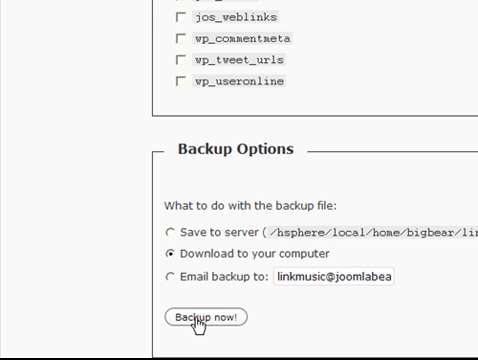
{"action": "mouse_move", "coordinate": [170, 281]}
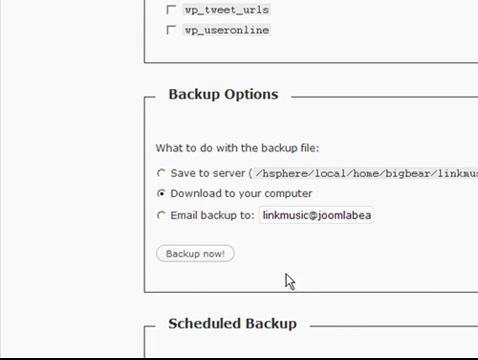
{"action": "mouse_move", "coordinate": [330, 302]}
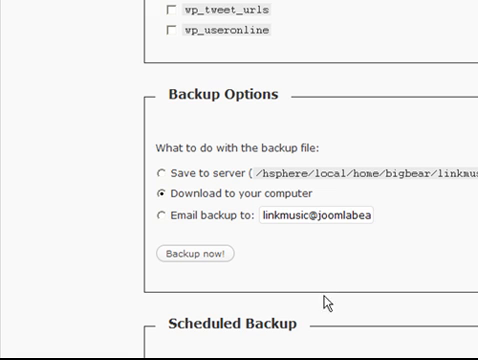
{"action": "mouse_move", "coordinate": [224, 278]}
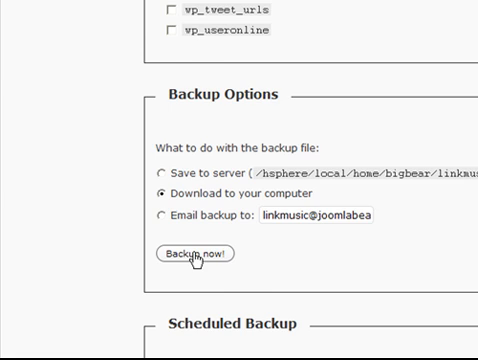
- Run 'Backup now!' to generate the .sql.gz database backup for download
{"action": "left_click", "coordinate": [201, 254]}
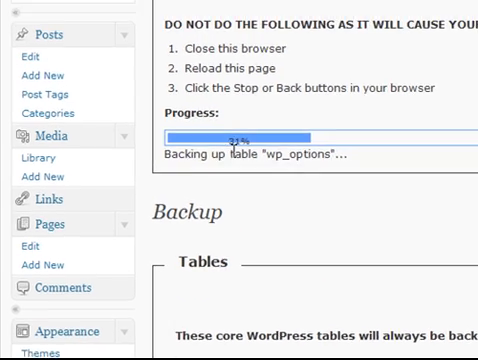
{"action": "scroll", "scroll_direction": "up", "scroll_amount": 3}
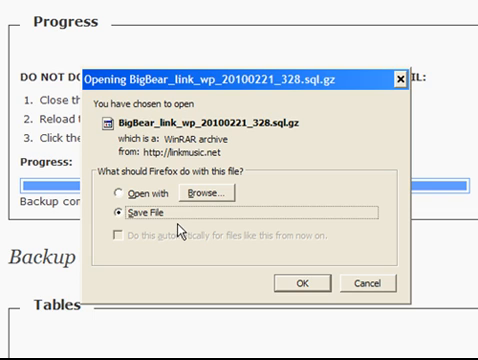
{"action": "mouse_move", "coordinate": [256, 208]}
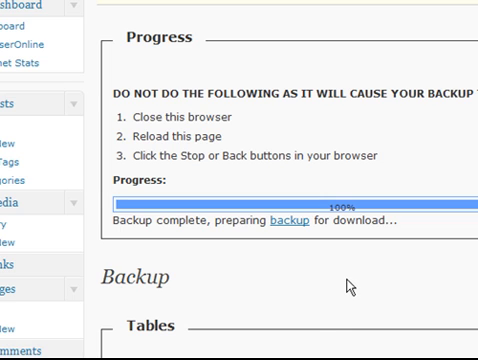
{"action": "mouse_move", "coordinate": [213, 286]}
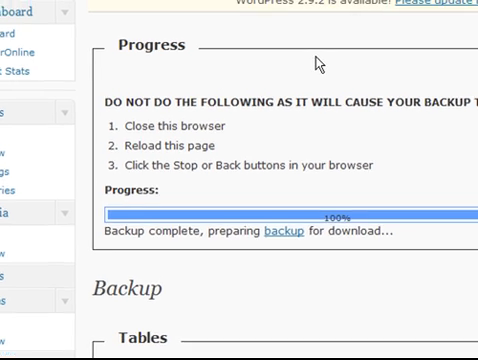
- Launch the automatic upgrade to WordPress 2.9.2 from the update notice
{"action": "scroll", "scroll_direction": "down", "scroll_amount": 3}
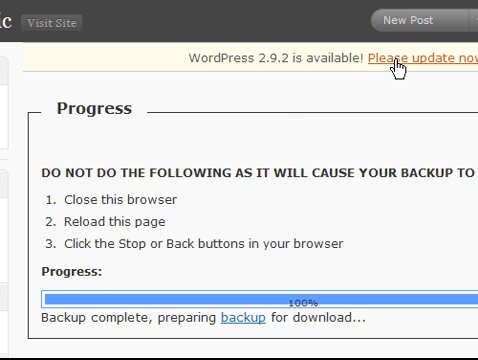
{"action": "mouse_move", "coordinate": [393, 62]}
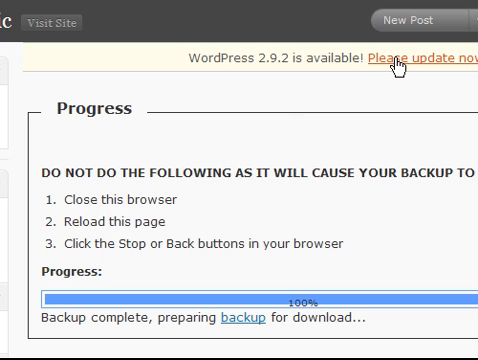
{"action": "left_click", "coordinate": [425, 56]}
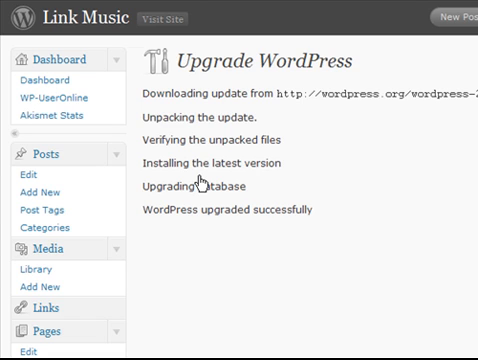
{"action": "mouse_move", "coordinate": [249, 278]}
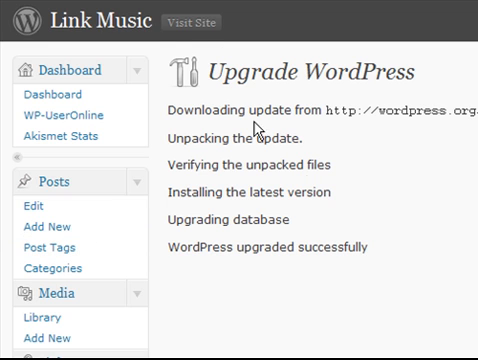
{"action": "mouse_move", "coordinate": [188, 22]}
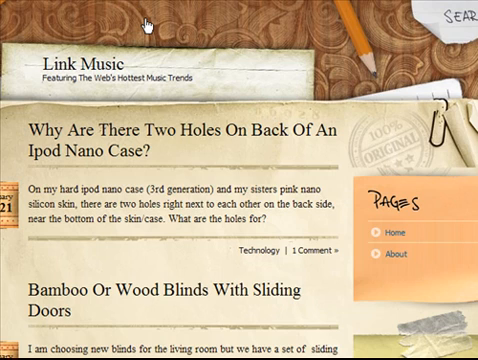
- Scroll through the Link Music front page to confirm the posts still display
{"action": "scroll", "scroll_direction": "down", "scroll_amount": 3}
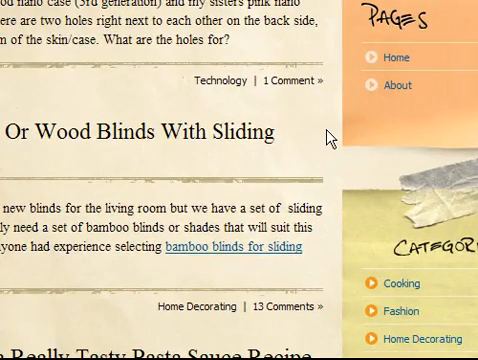
{"action": "scroll", "scroll_direction": "down", "scroll_amount": 3}
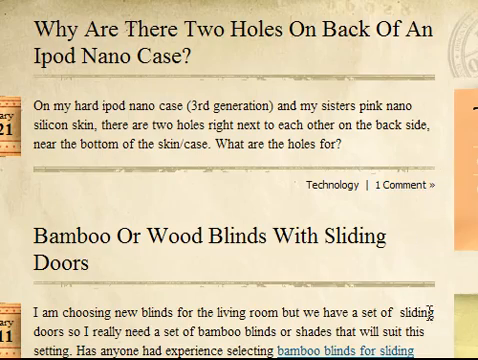
{"action": "scroll", "scroll_direction": "down", "scroll_amount": 3}
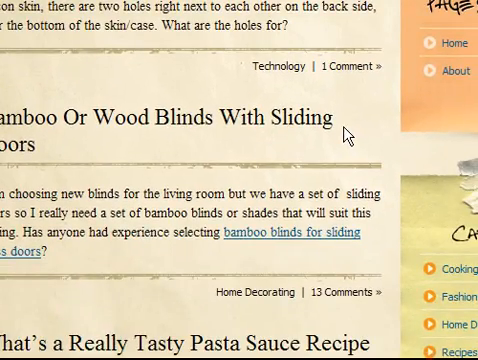